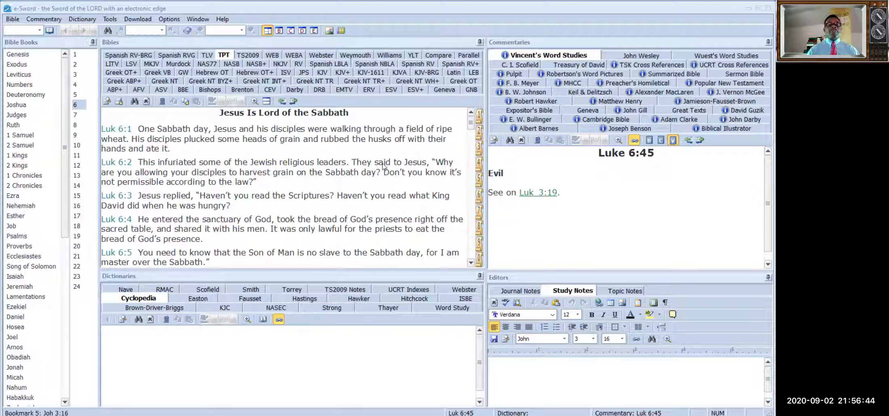
mouse_move(181, 117)
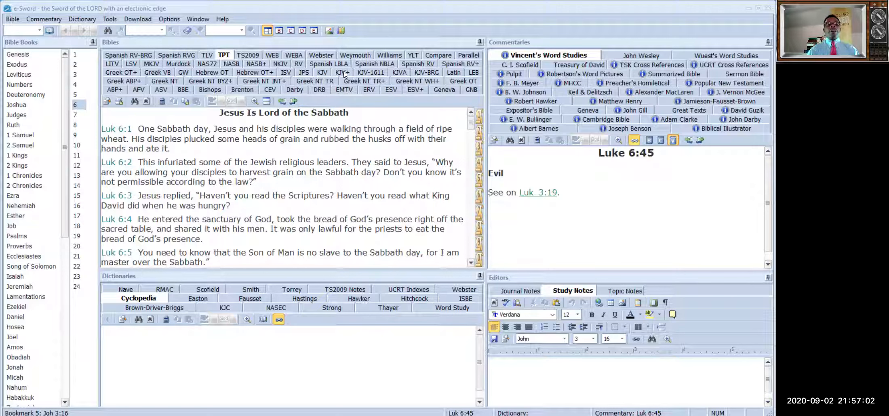
Switch the Bible pane from TPT to KJV+ to show Luke 6:43–45 with Strong's numbers.
left_click(340, 71)
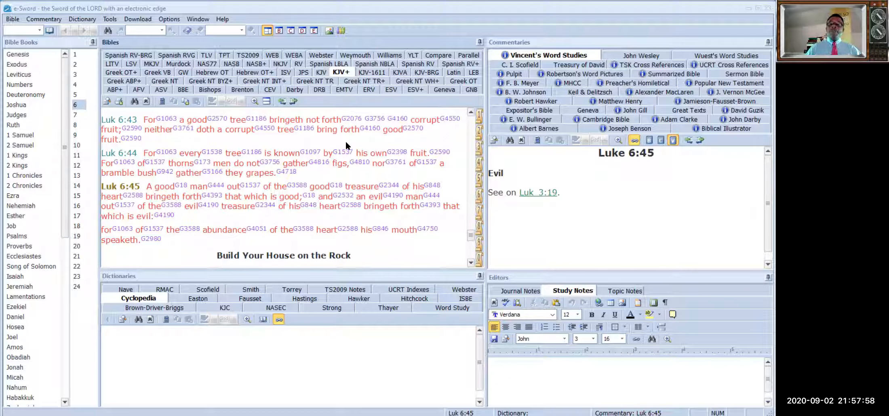
mouse_move(269, 138)
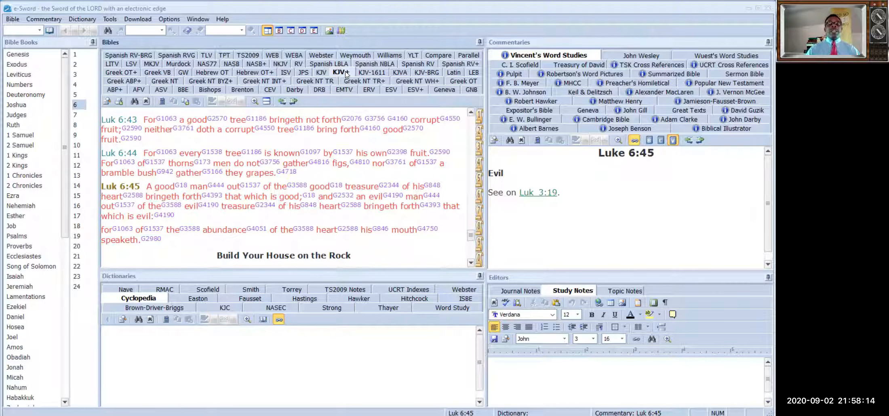
mouse_move(321, 72)
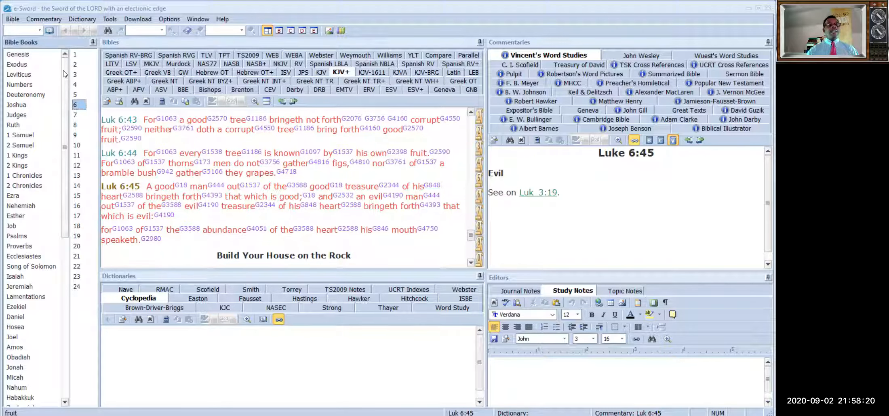
Select Genesis in the Bible Books list to list its chapters.
left_click(166, 120)
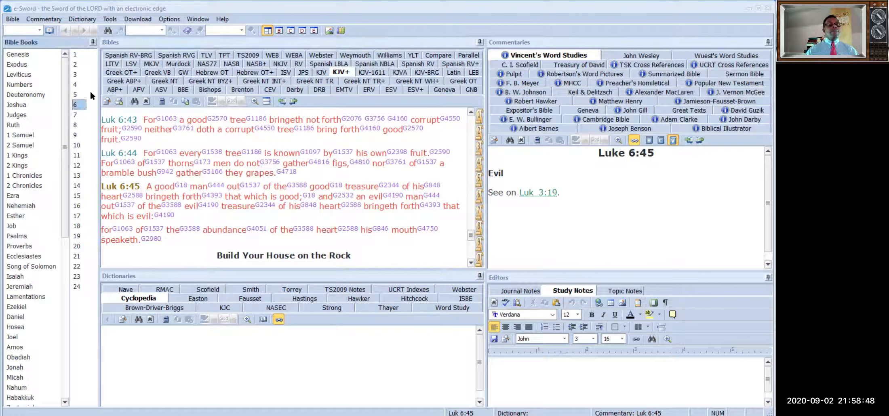
left_click(18, 53)
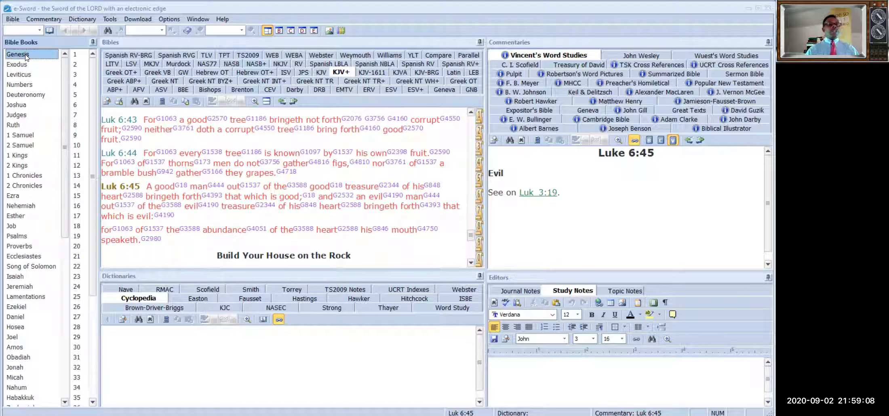
mouse_move(37, 103)
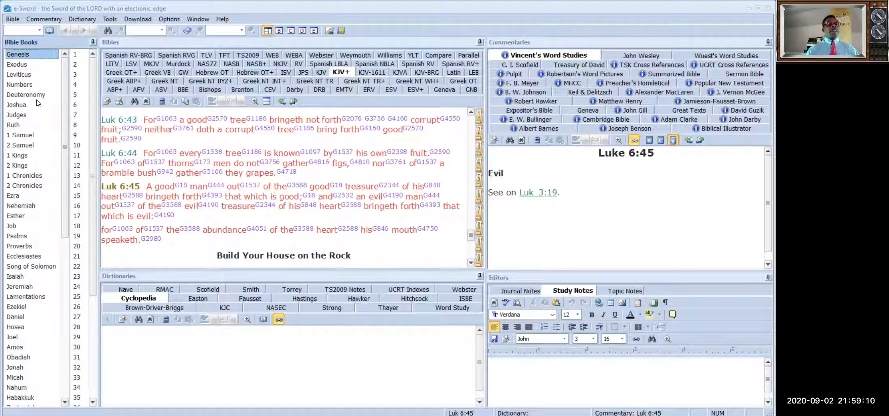
left_click(17, 64)
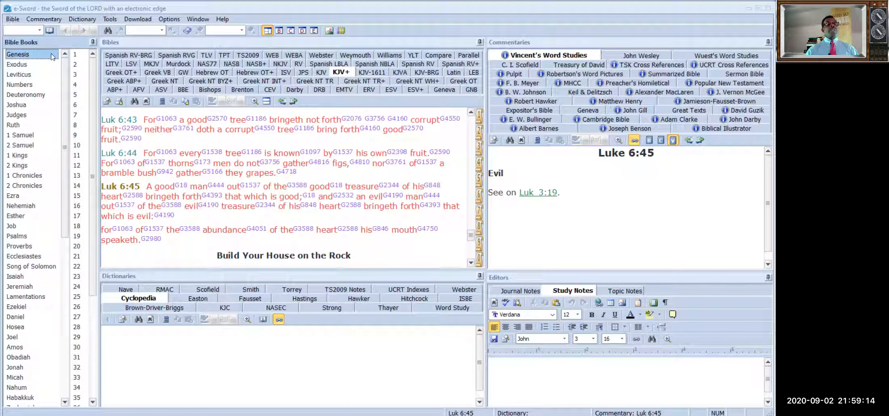
left_click(31, 53)
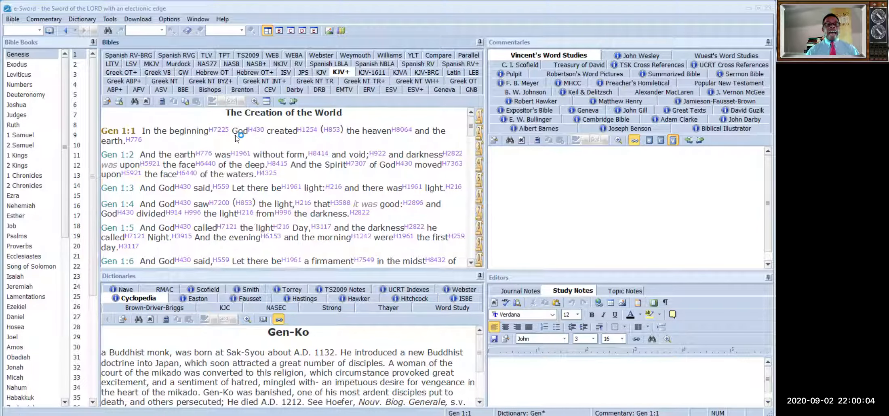
mouse_move(255, 130)
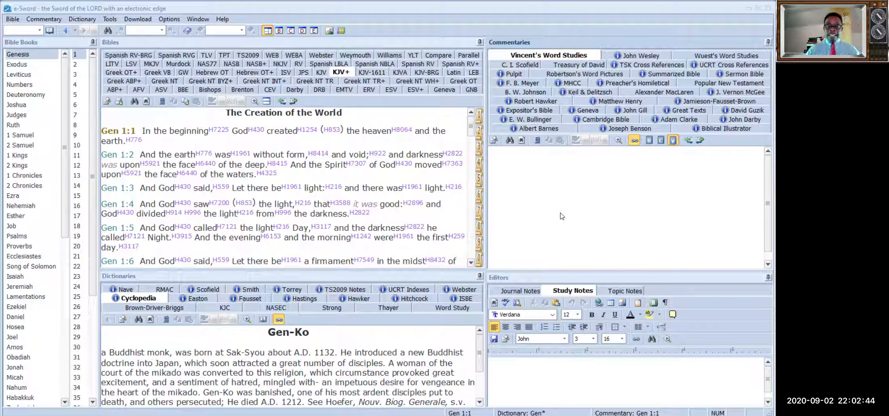
mouse_move(547, 176)
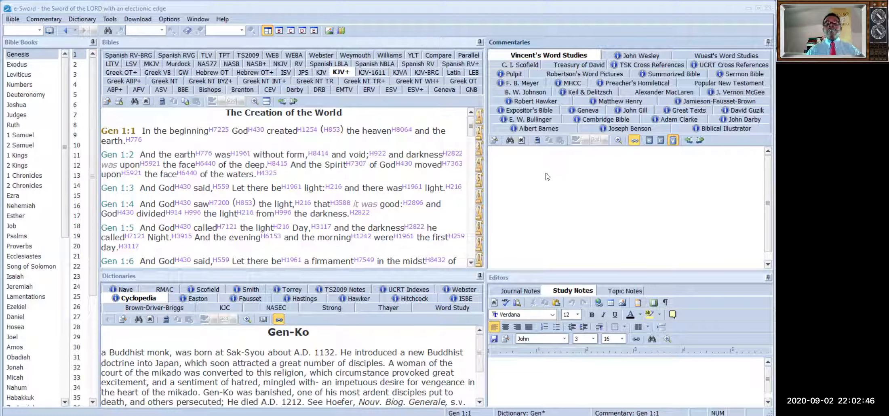
mouse_move(520, 140)
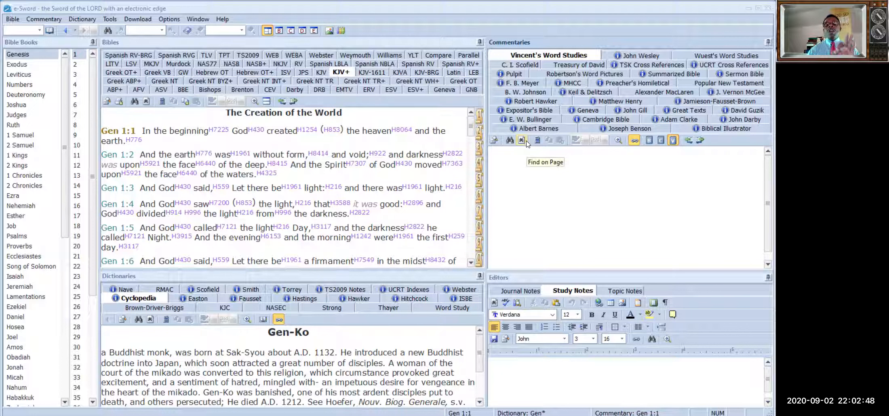